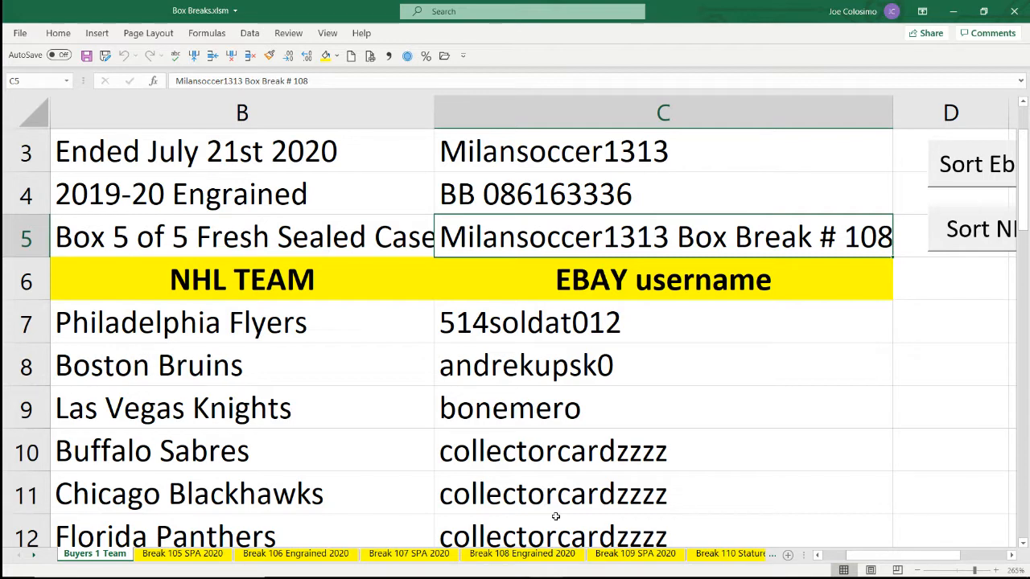
{"action": "mouse_move", "coordinate": [658, 468]}
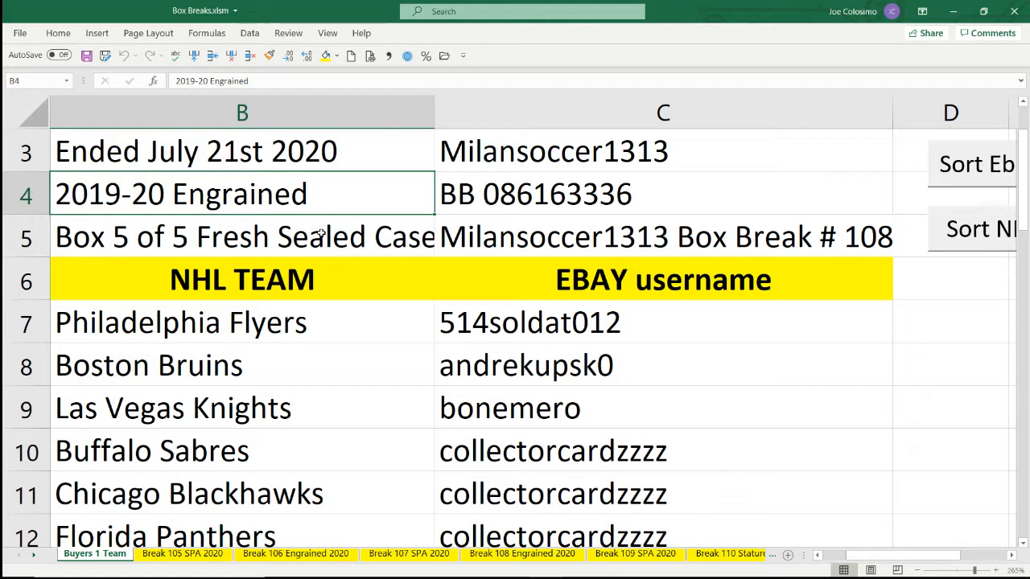
{"action": "mouse_move", "coordinate": [321, 234]}
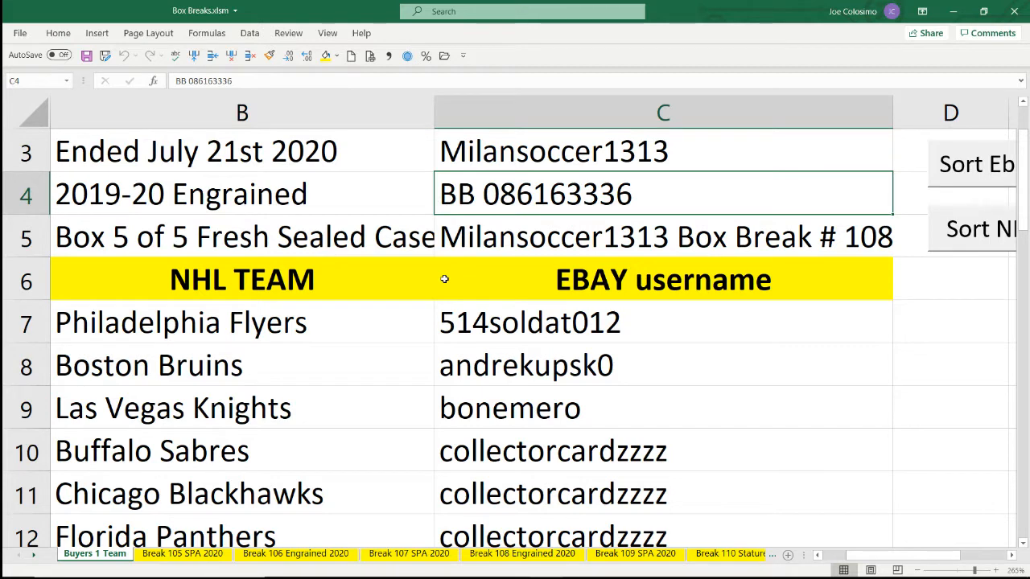
{"action": "mouse_move", "coordinate": [462, 209]}
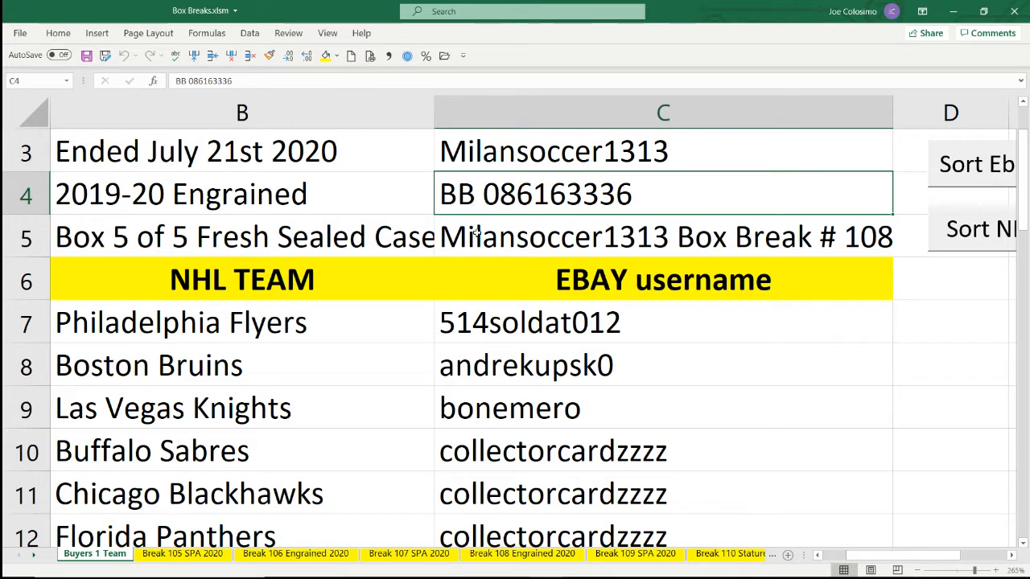
- Point out Philadelphia Flyers, then Chicago Blackhawks and Edmonton Oilers further down
{"action": "left_click", "coordinate": [662, 279]}
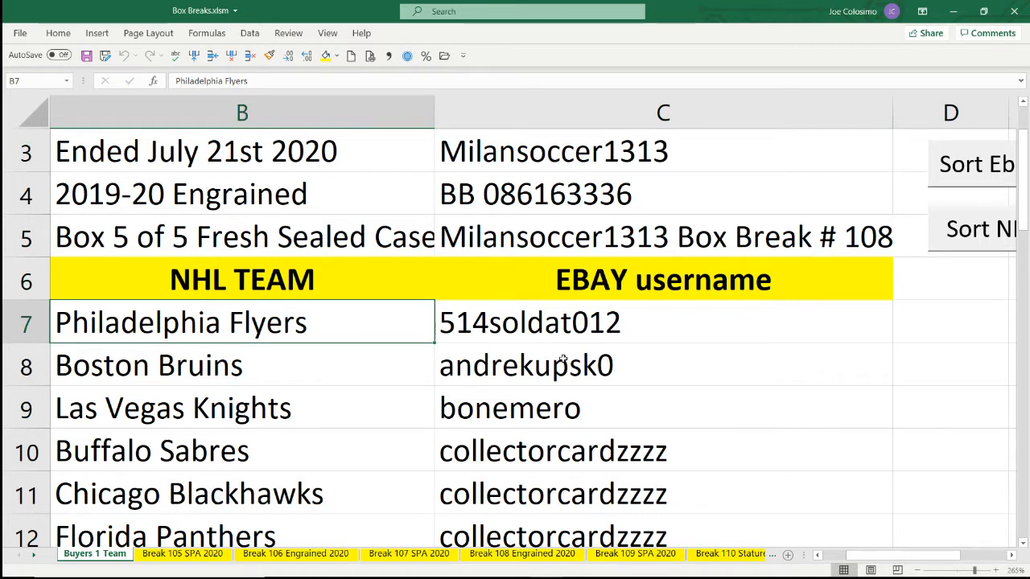
{"action": "scroll", "scroll_direction": "down", "scroll_amount": 3}
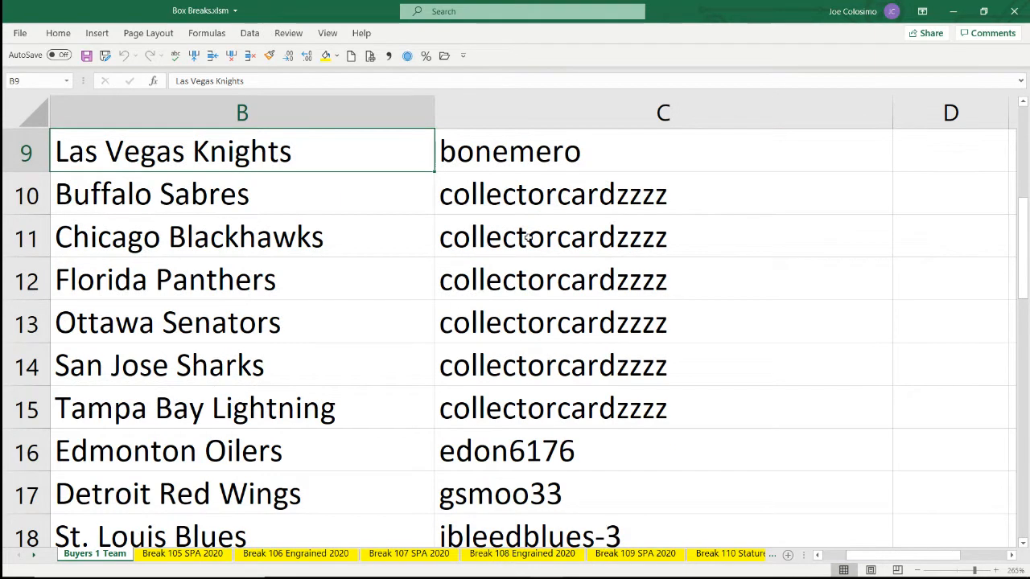
{"action": "left_click", "coordinate": [188, 237]}
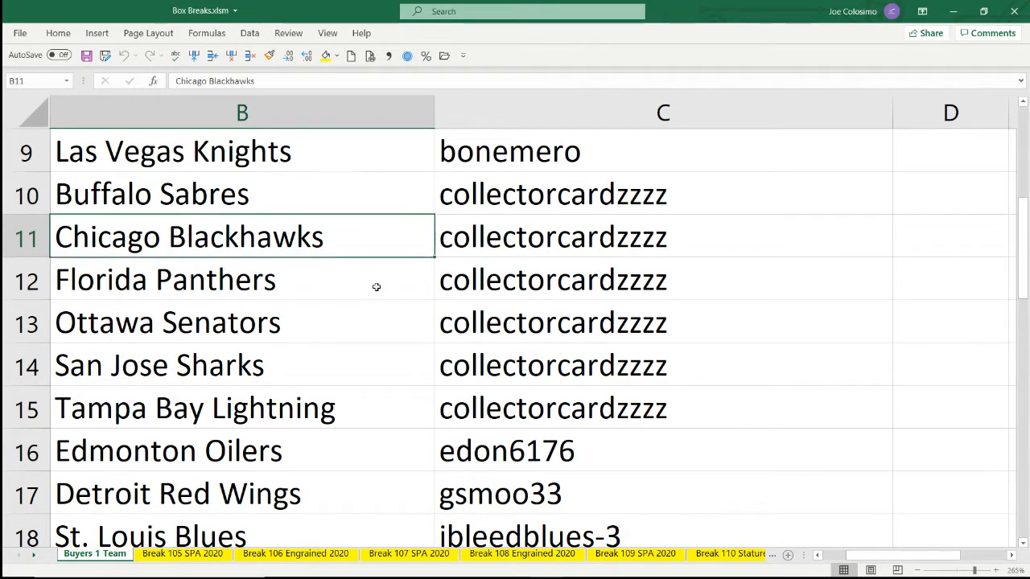
{"action": "left_click", "coordinate": [168, 323]}
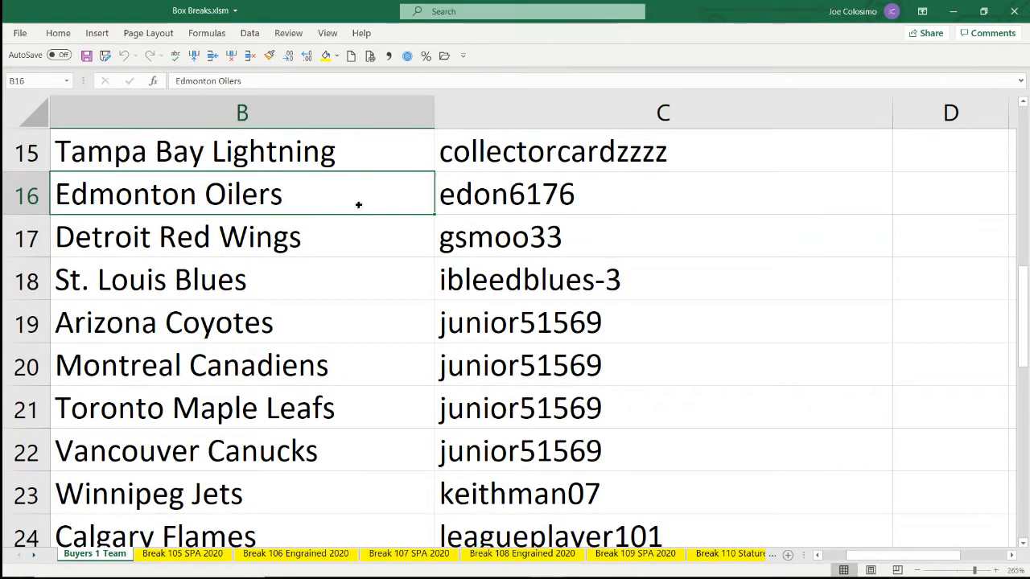
- Point out the Detroit Red Wings and St. Louis Blues teams with their winning usernames
{"action": "left_click", "coordinate": [502, 236]}
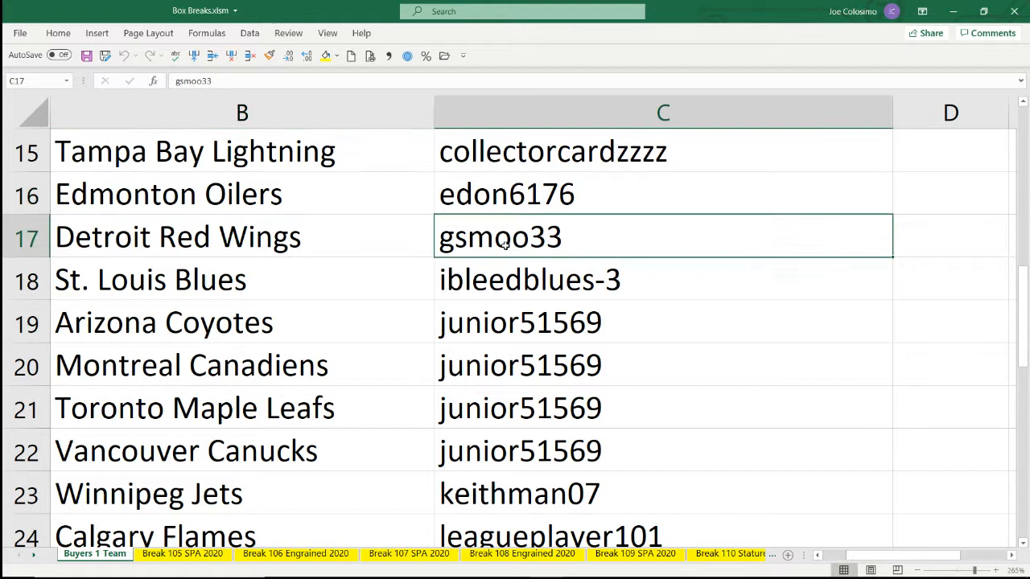
{"action": "left_click", "coordinate": [177, 236]}
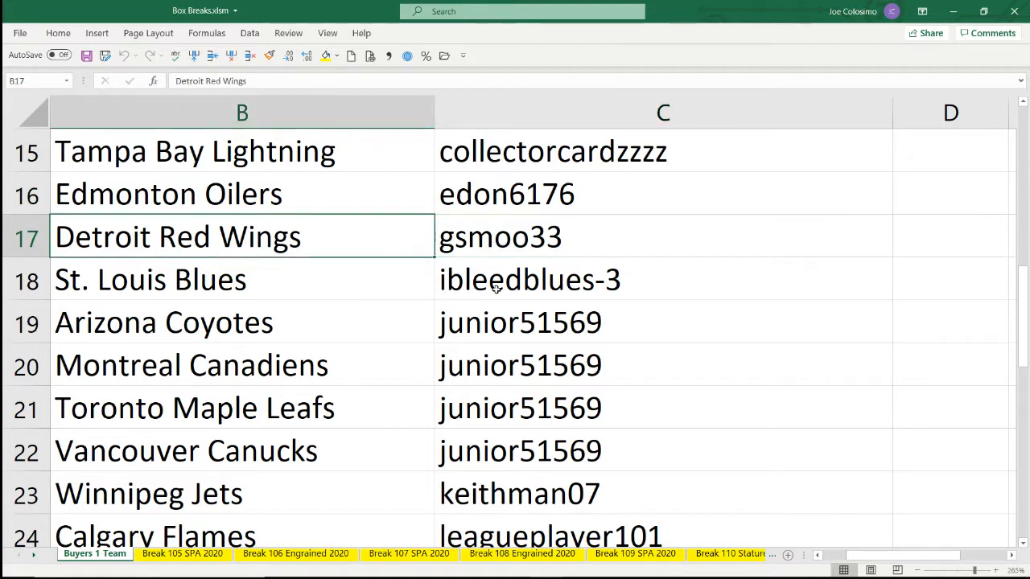
{"action": "left_click", "coordinate": [529, 279]}
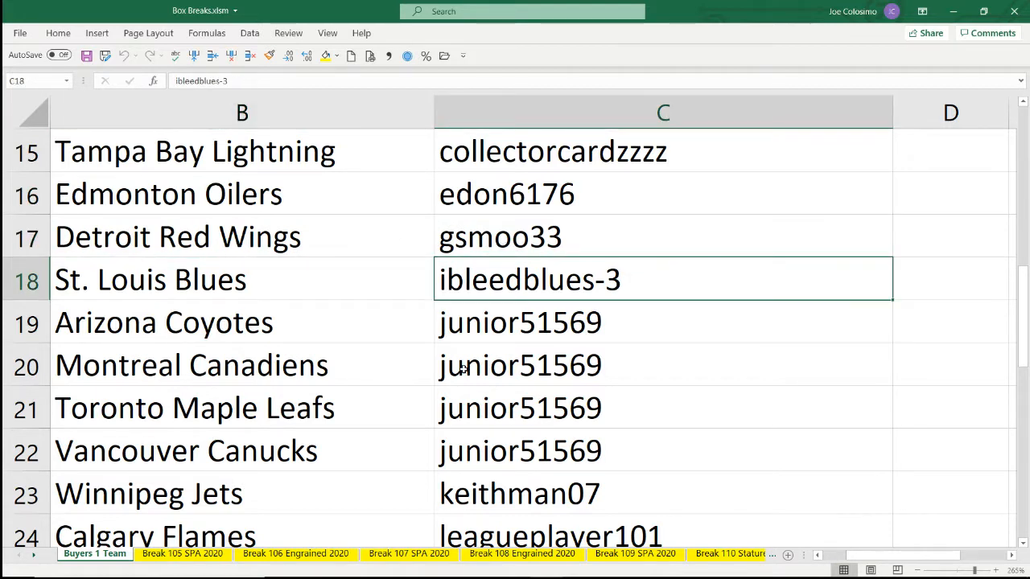
{"action": "left_click", "coordinate": [149, 279]}
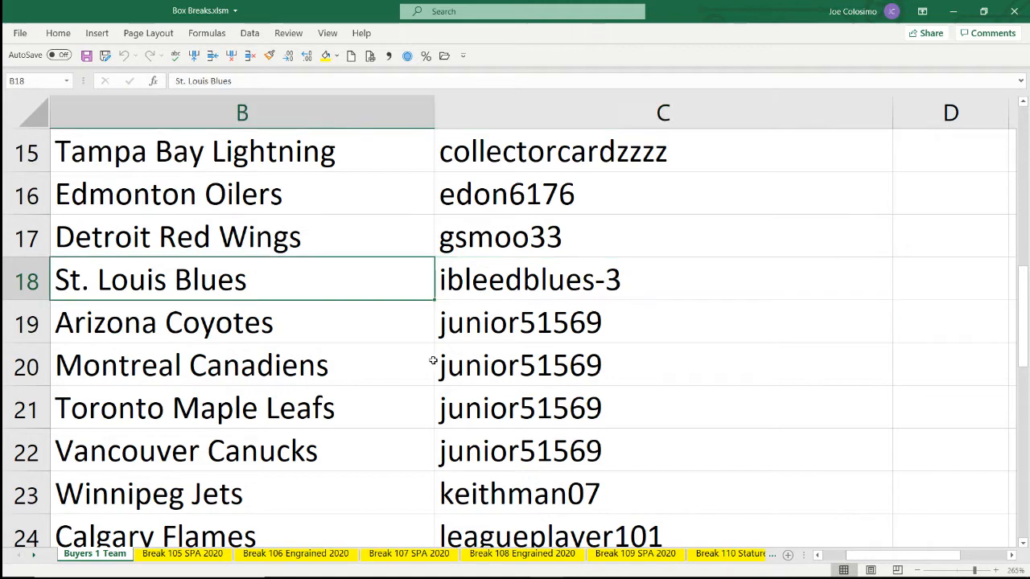
- Point out Carolina Hurricanes, Washington Capitals, Anaheim Ducks' username, and Pittsburgh Penguins
{"action": "scroll", "scroll_direction": "down", "scroll_amount": 3}
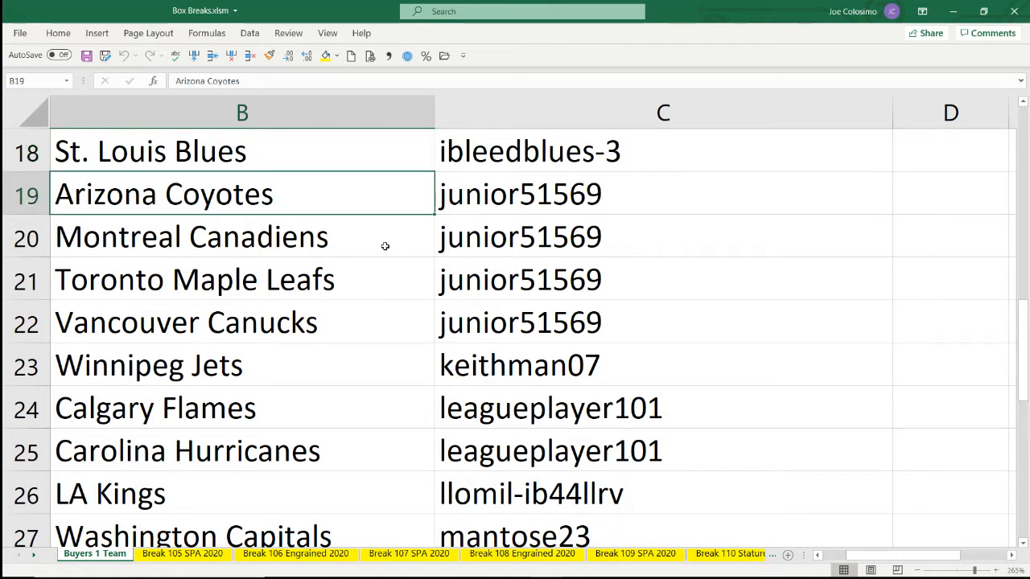
{"action": "left_click", "coordinate": [241, 323]}
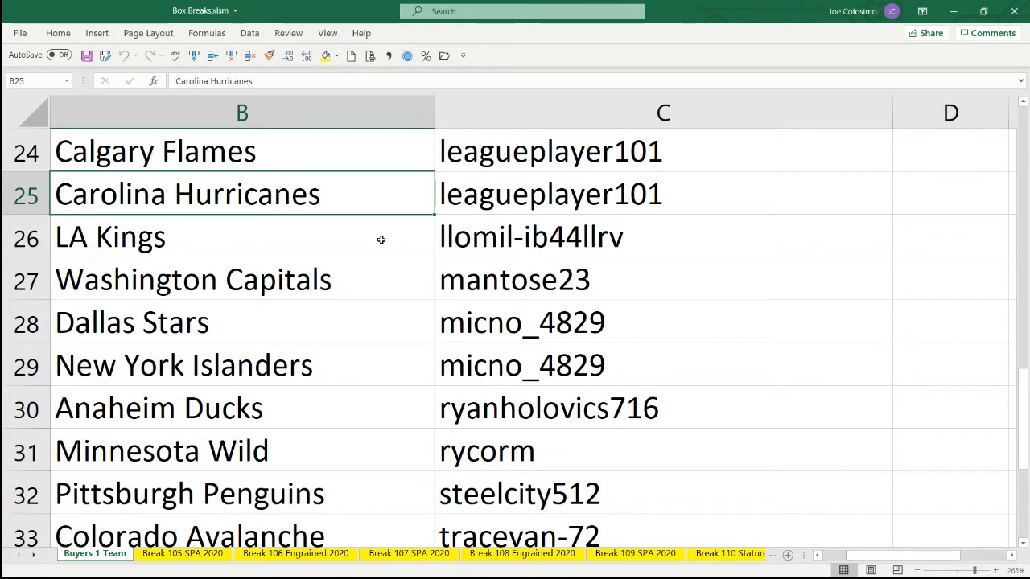
{"action": "left_click", "coordinate": [515, 279]}
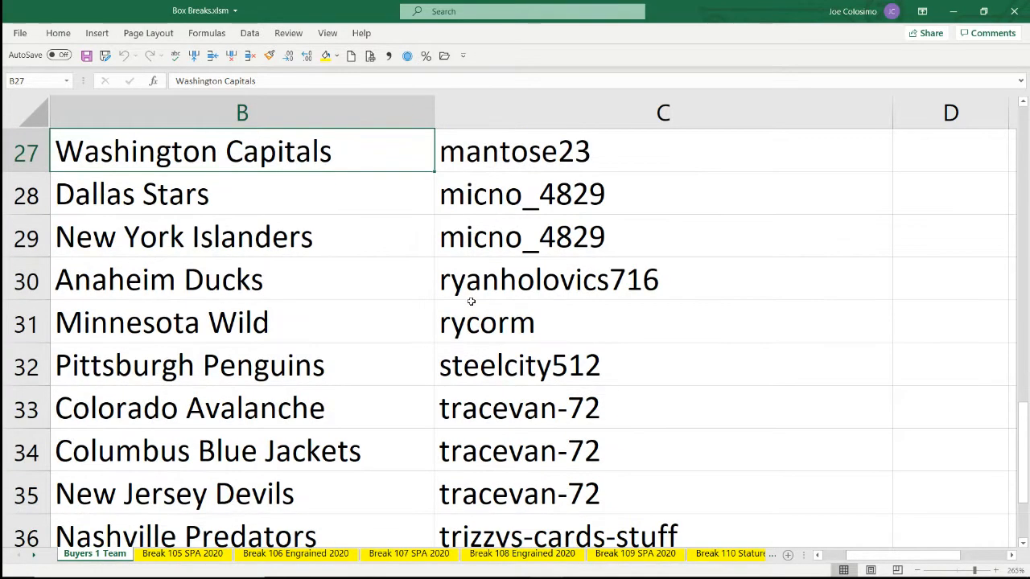
{"action": "left_click", "coordinate": [521, 193]}
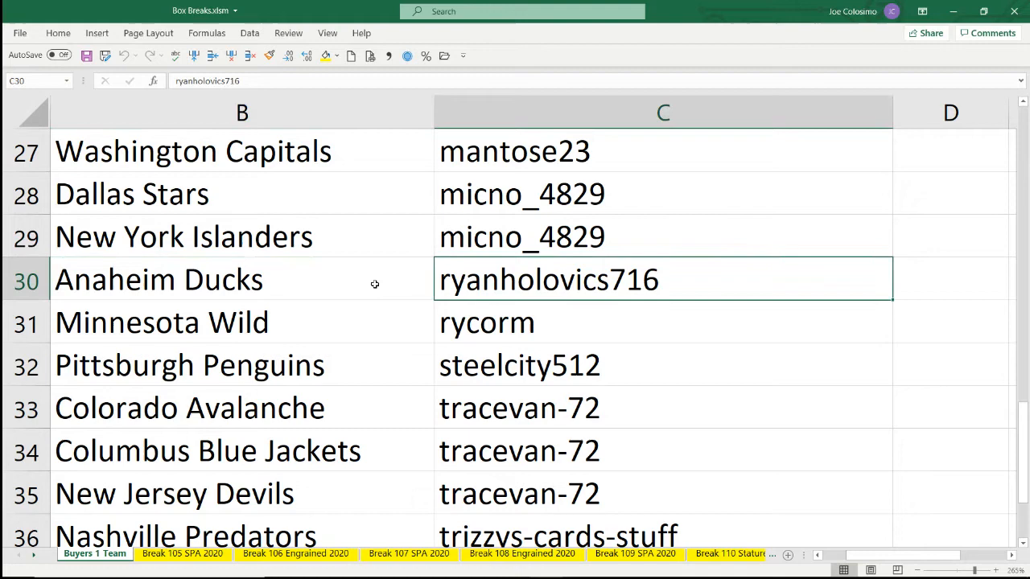
{"action": "left_click", "coordinate": [662, 322]}
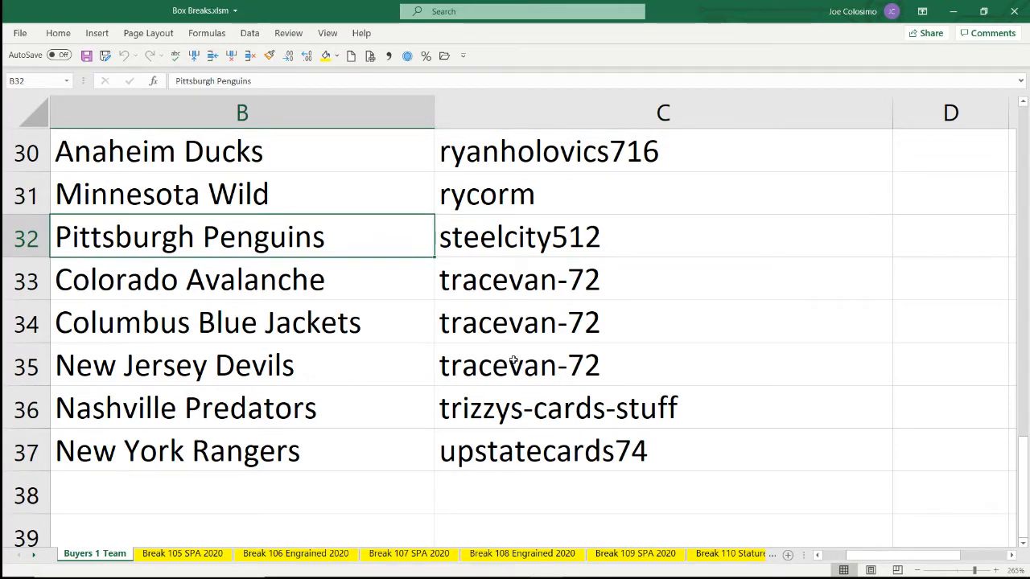
{"action": "left_click", "coordinate": [520, 279]}
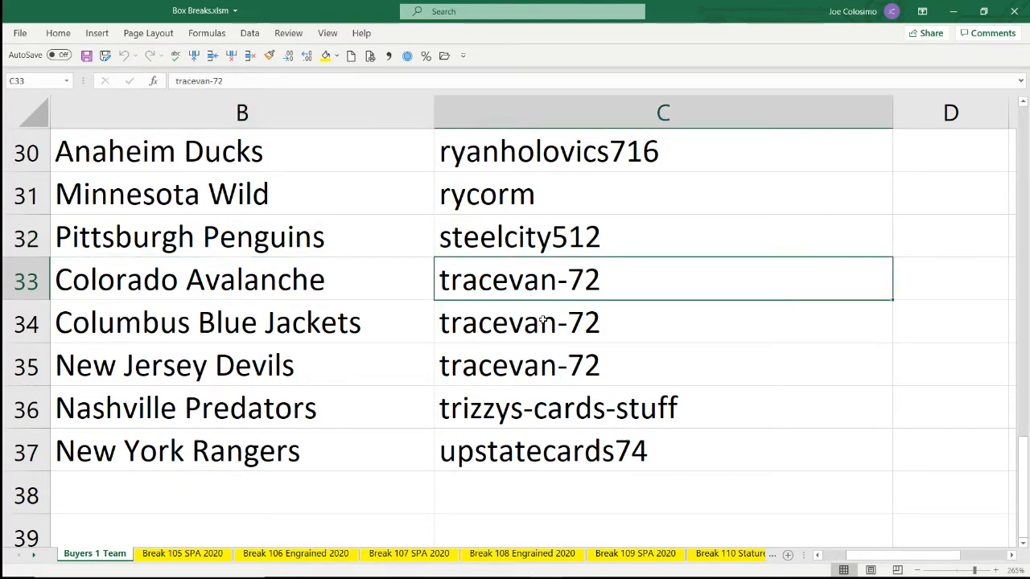
{"action": "left_click", "coordinate": [242, 322]}
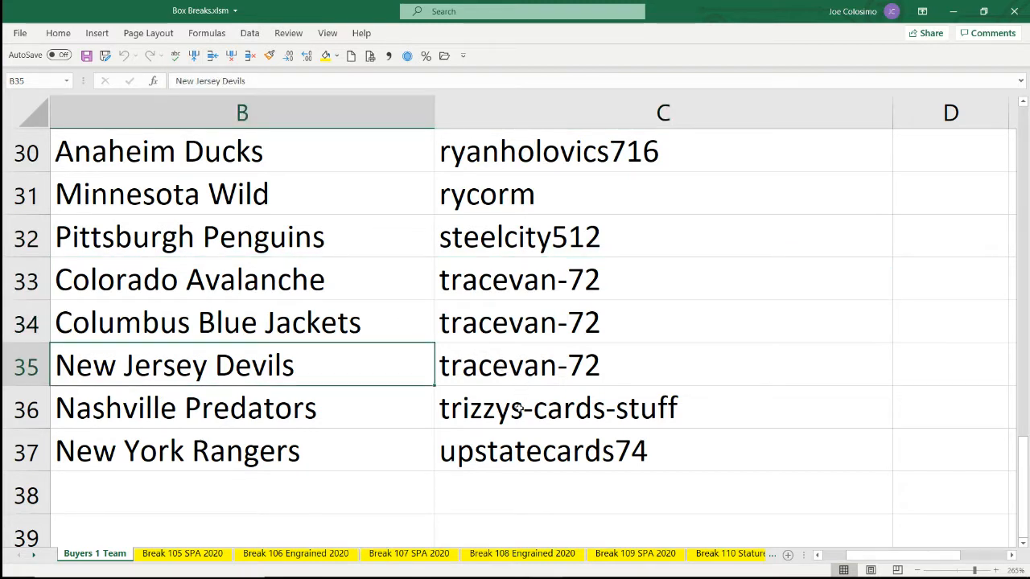
{"action": "left_click", "coordinate": [185, 408]}
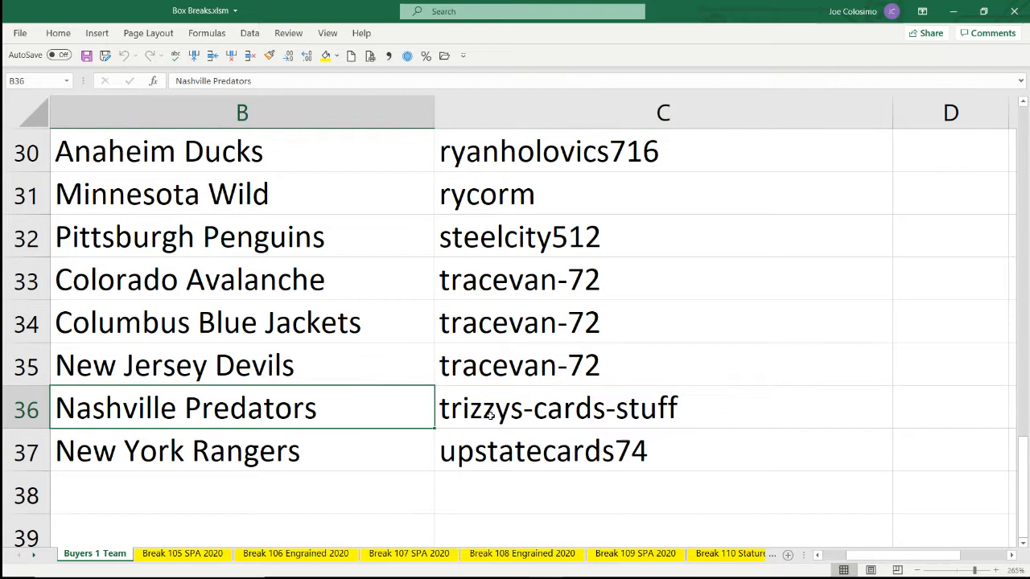
{"action": "left_click", "coordinate": [543, 450]}
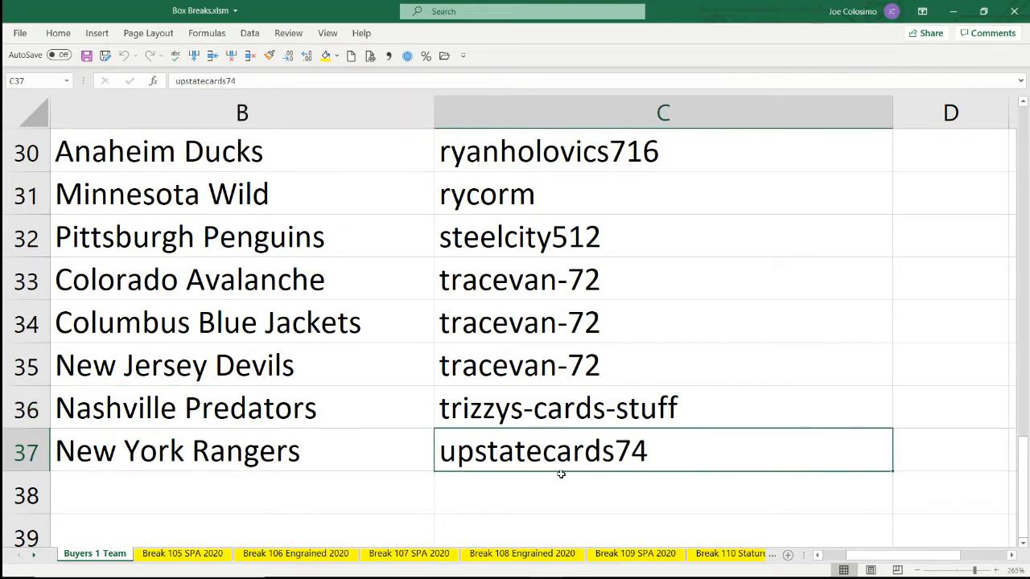